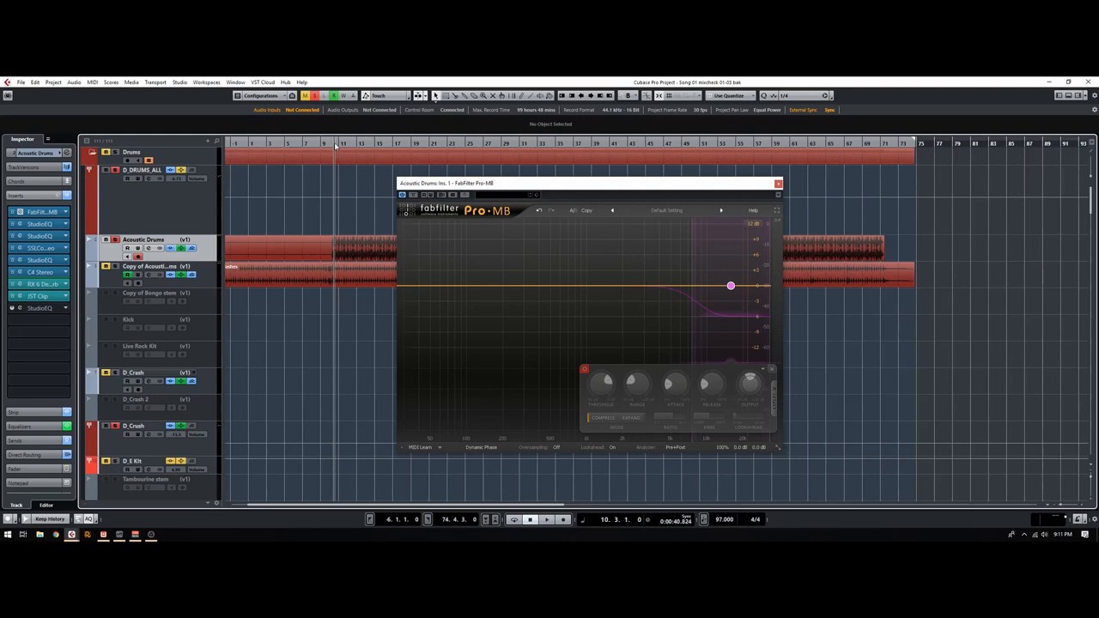
mouse_move(509, 275)
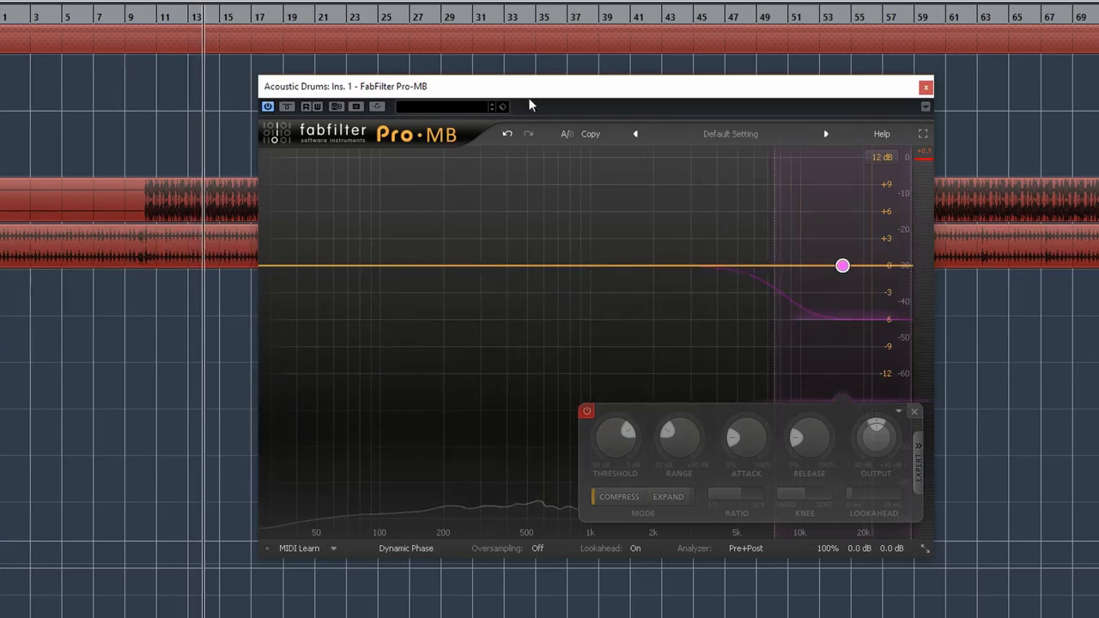
Step: Drag the high band's lower crossover down to about 500 Hz
drag(841, 264, 699, 265)
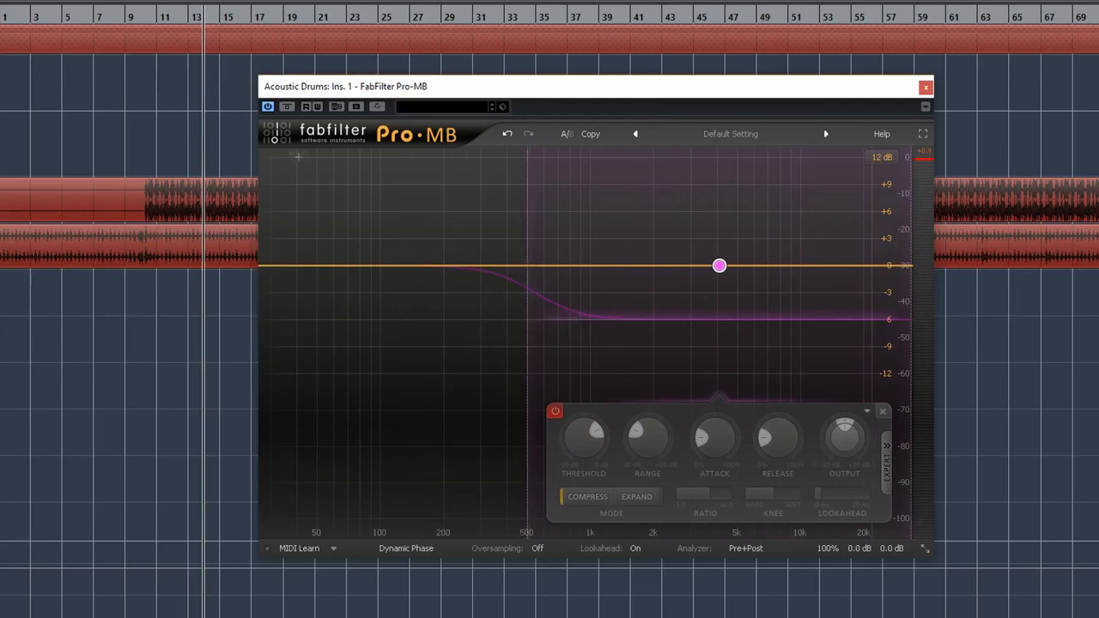
mouse_move(391, 148)
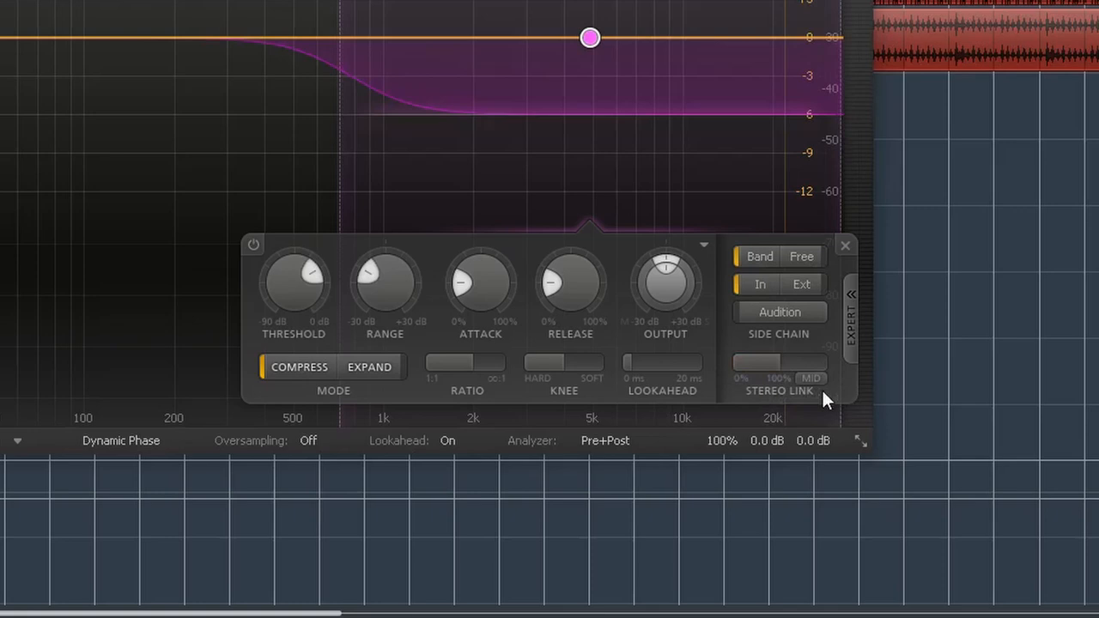
Step: Set the band's stereo link to 100%
click(811, 378)
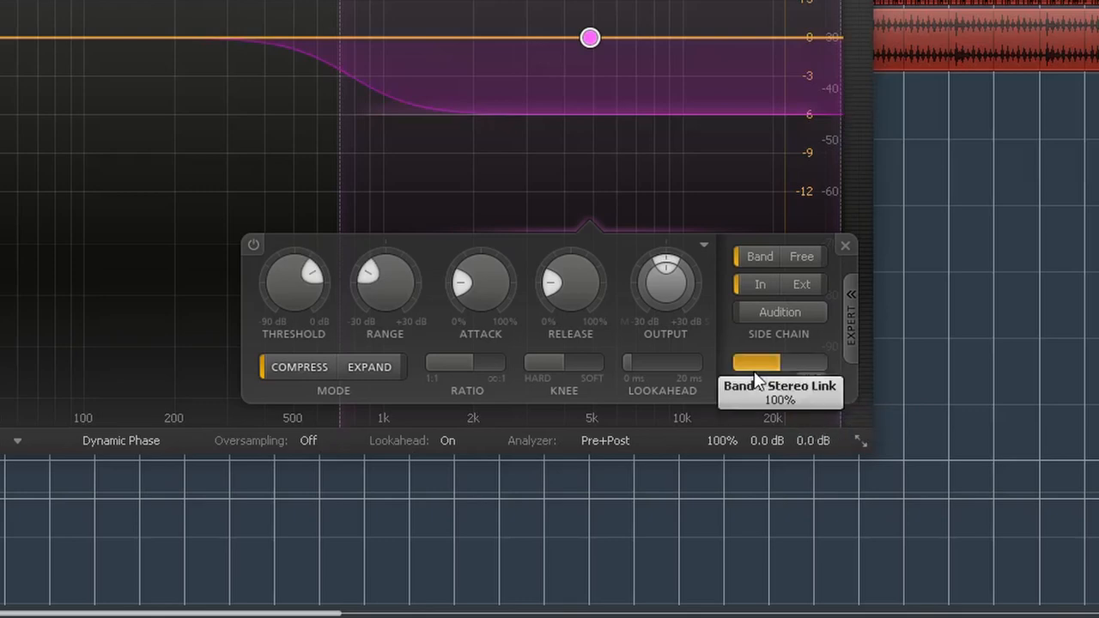
mouse_move(751, 365)
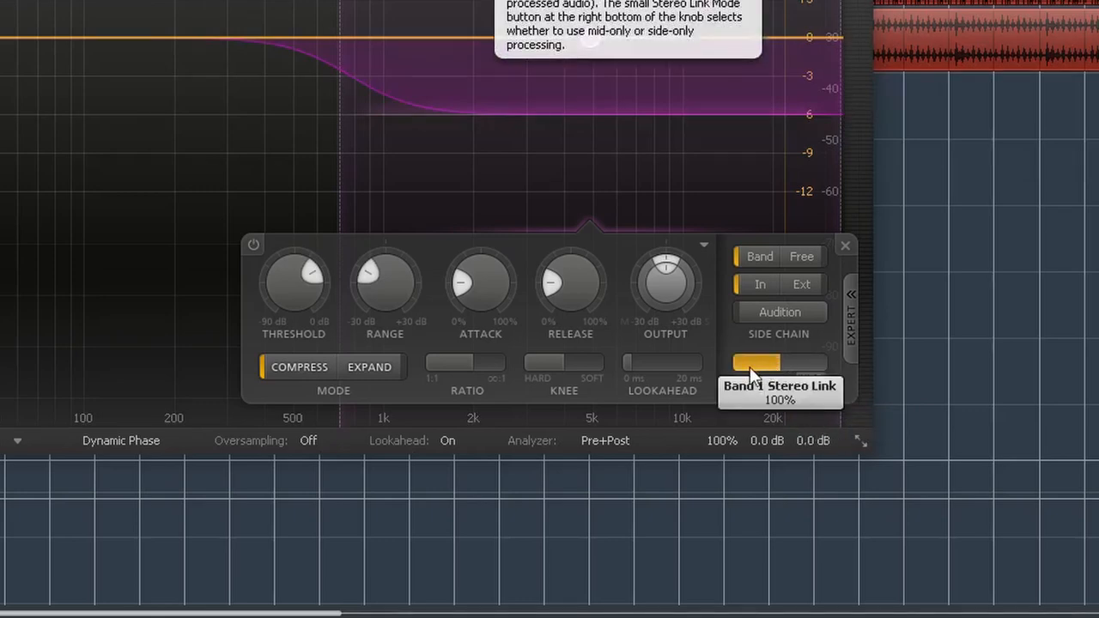
mouse_move(786, 391)
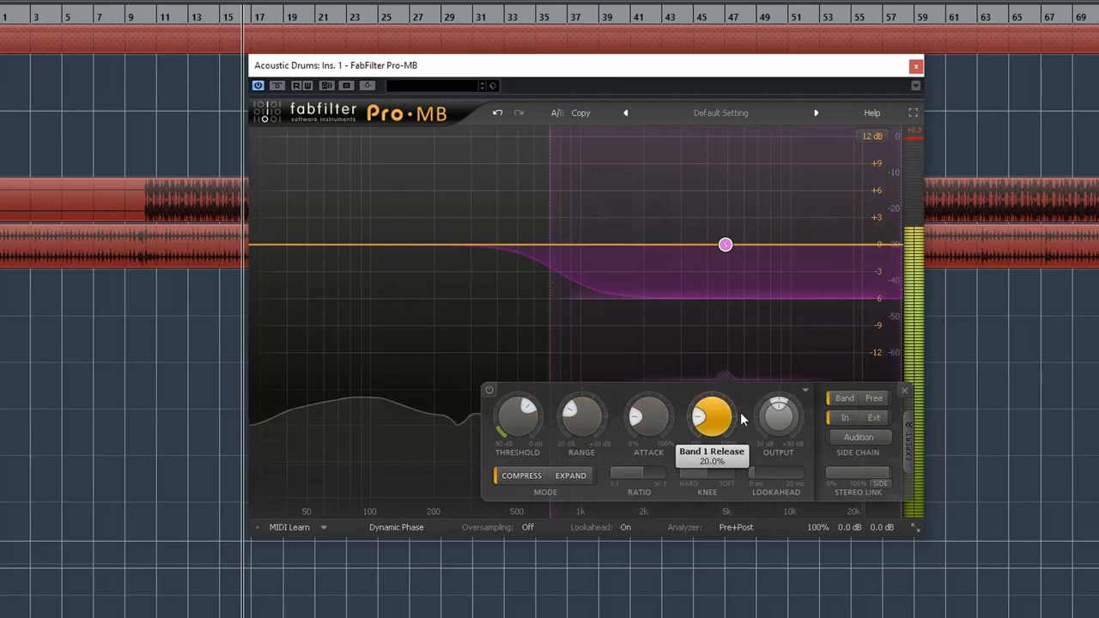
mouse_move(688, 468)
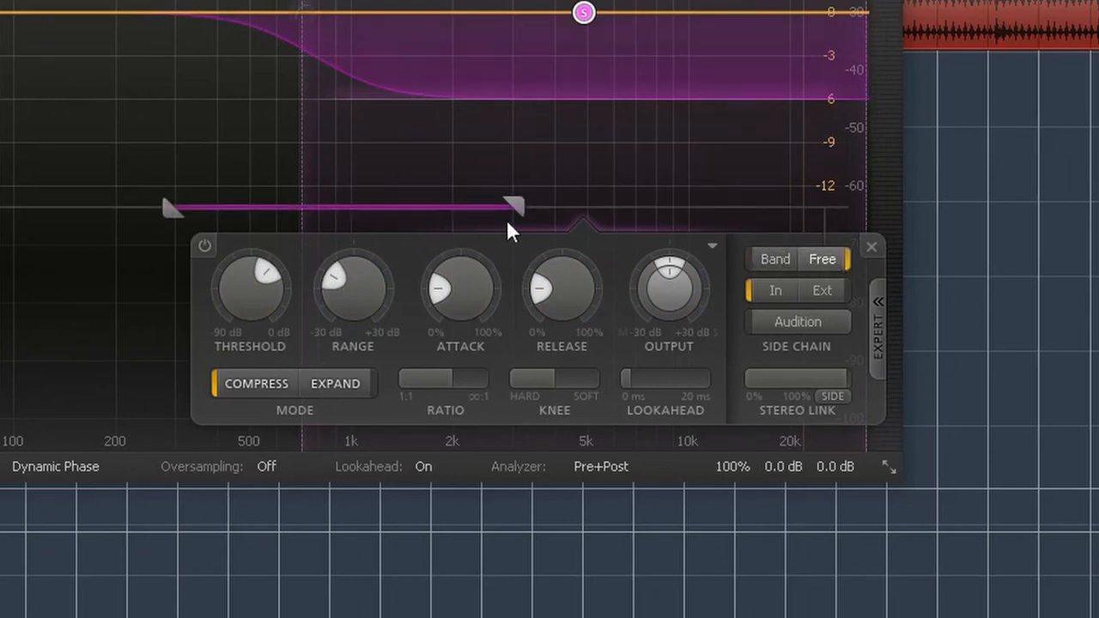
Step: Move the band's free side chain range up to the top frequencies, around 10–20 kHz
drag(513, 206, 673, 206)
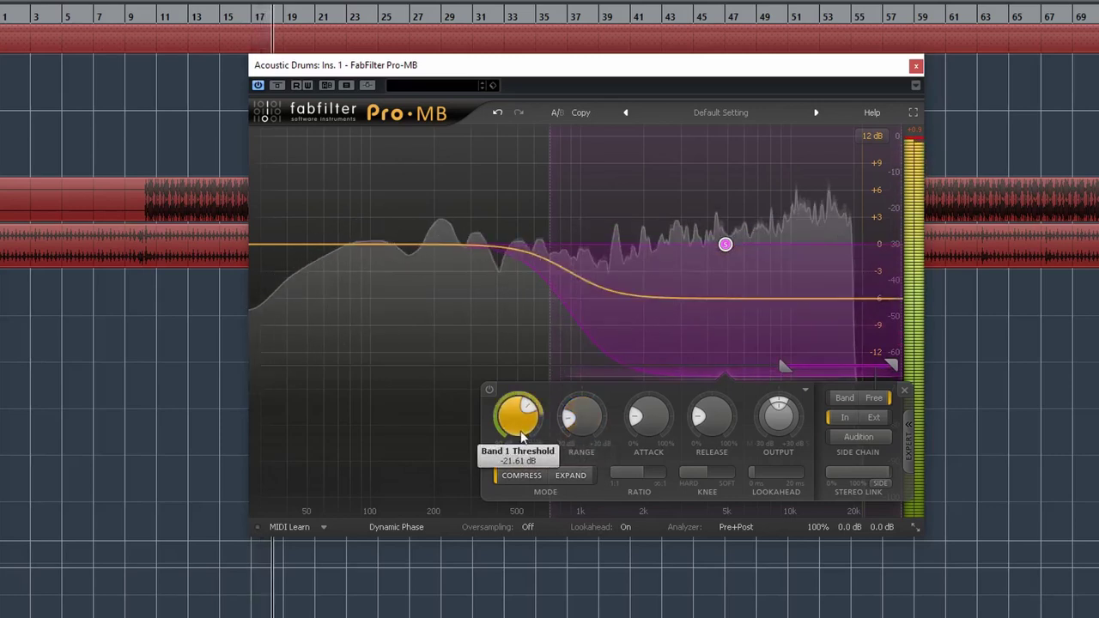
Step: Set the band's range to about -14.67 dB
drag(517, 416, 517, 425)
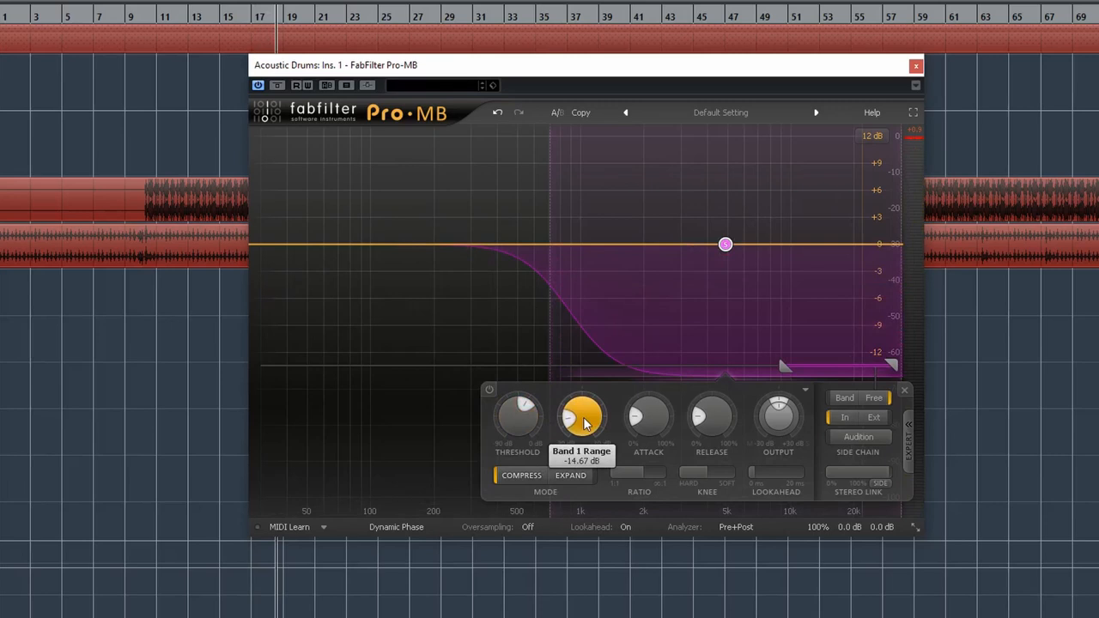
mouse_move(611, 405)
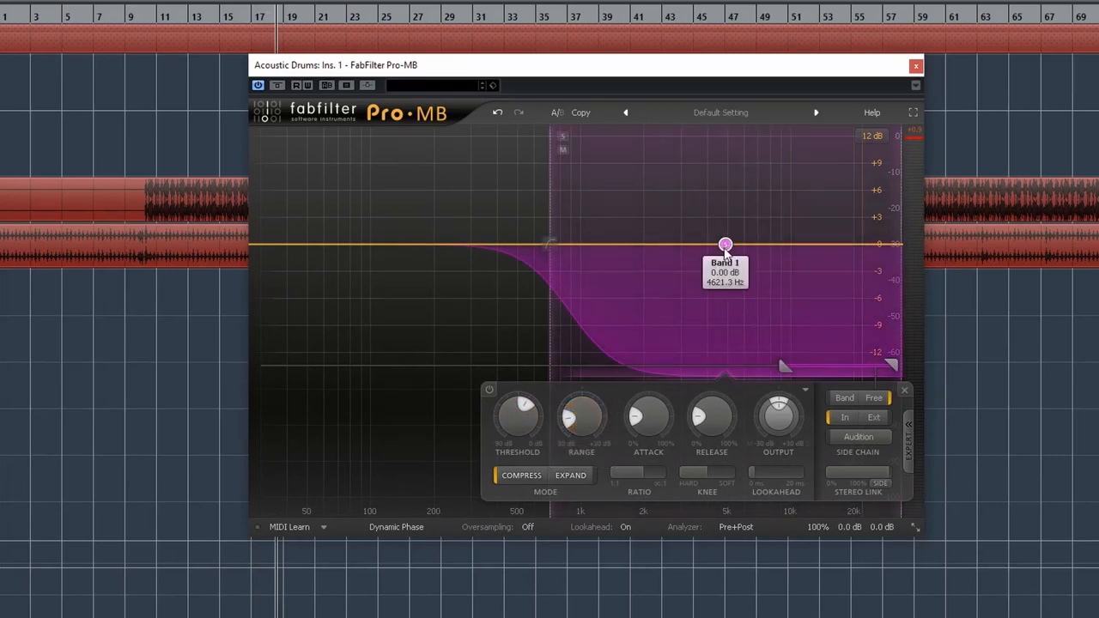
mouse_move(628, 396)
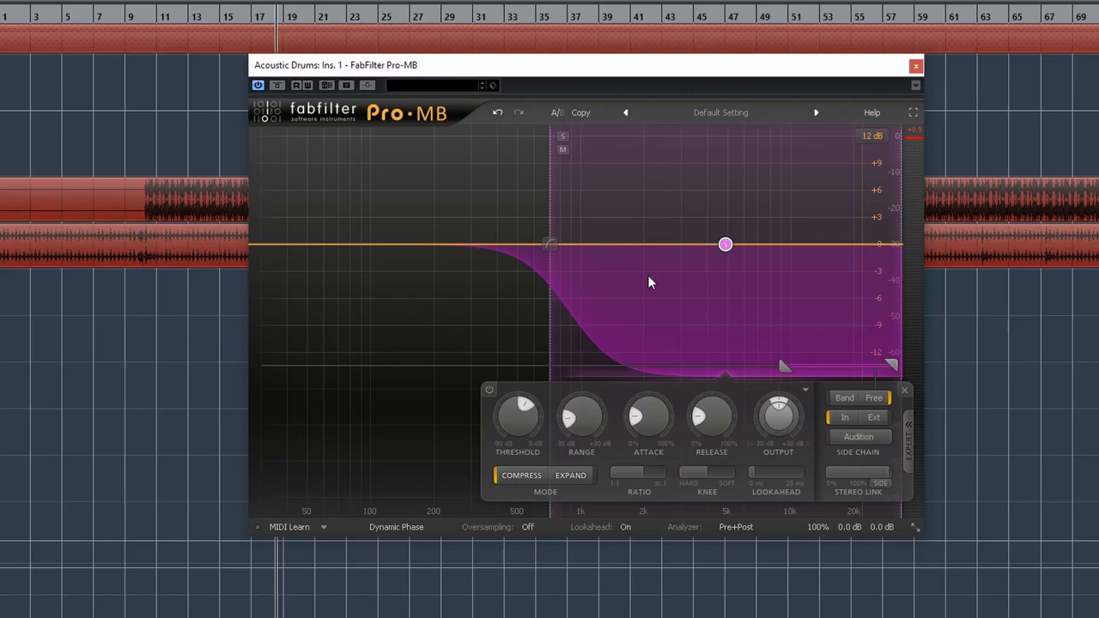
mouse_move(655, 281)
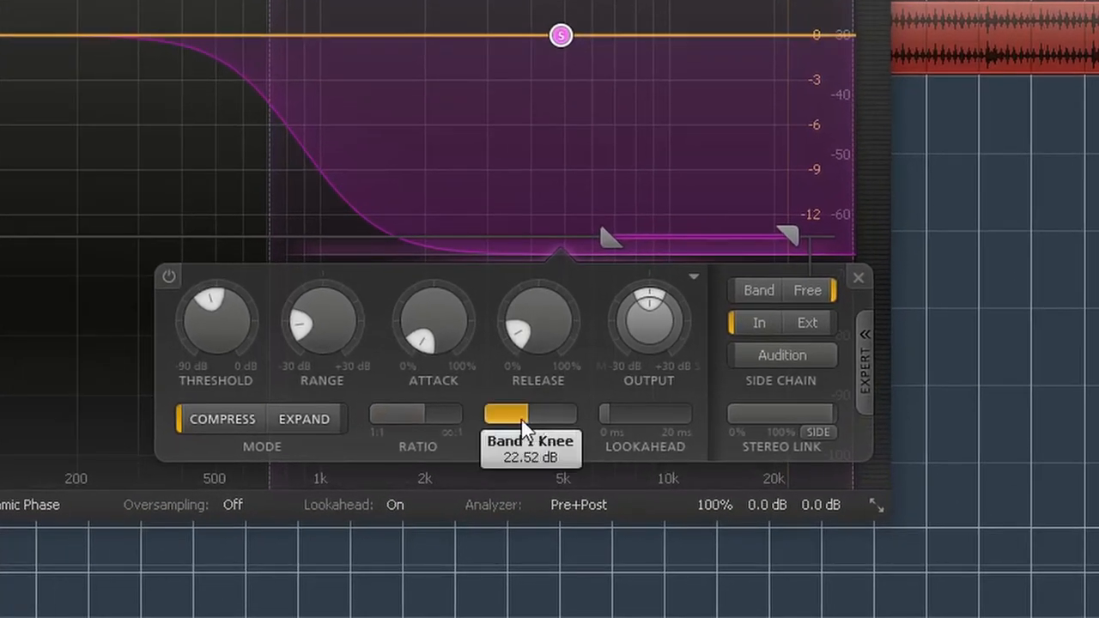
mouse_move(442, 442)
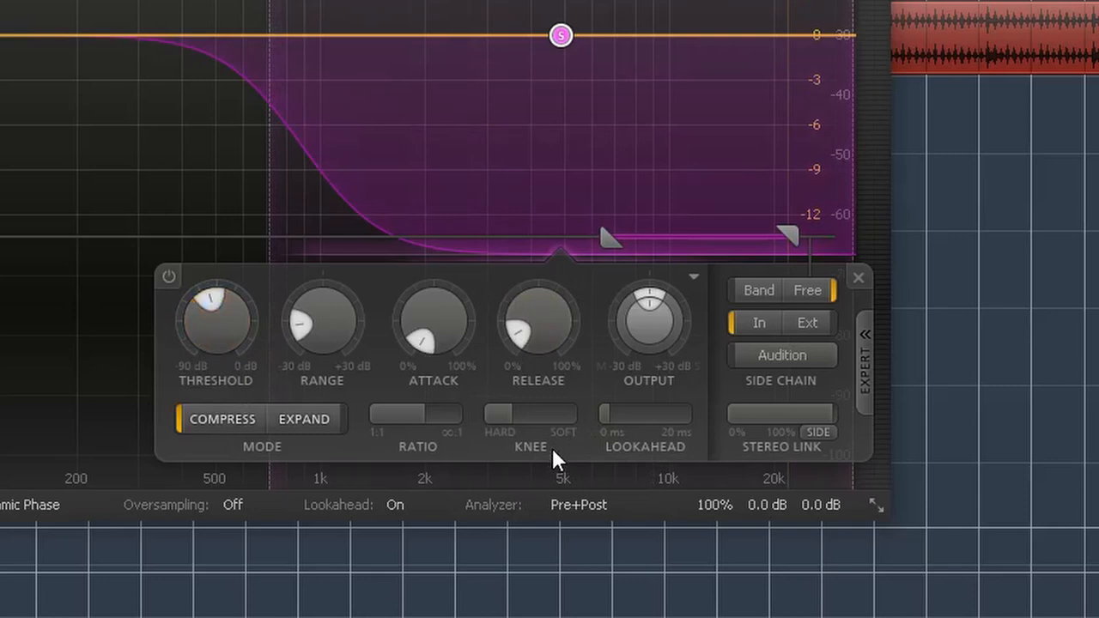
mouse_move(559, 454)
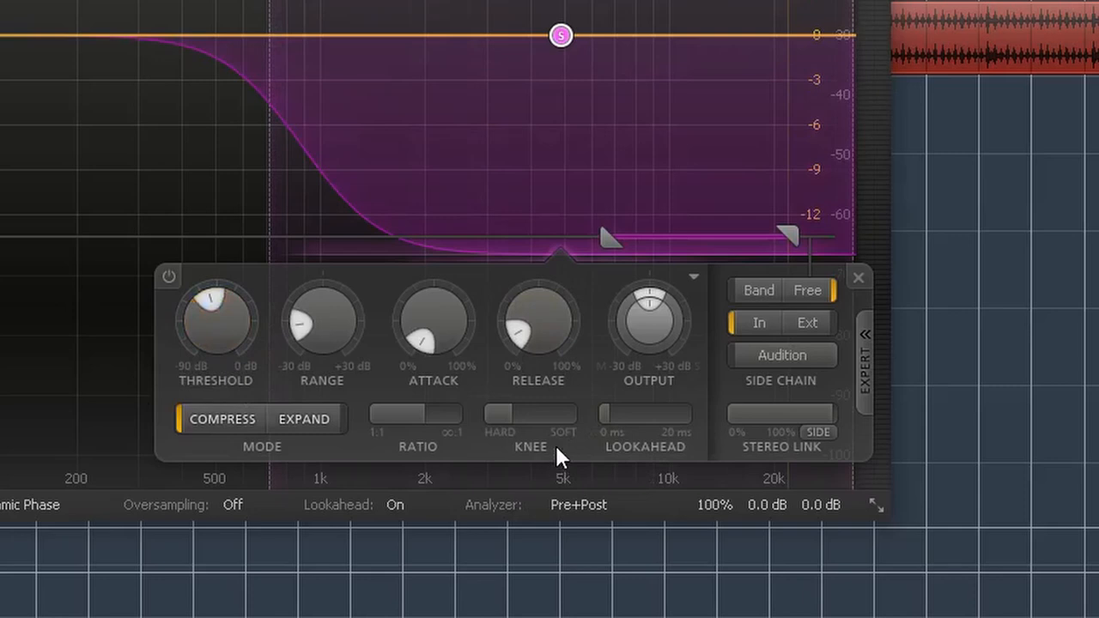
Step: Soften the band's knee to about 13.23 dB
drag(562, 415, 497, 415)
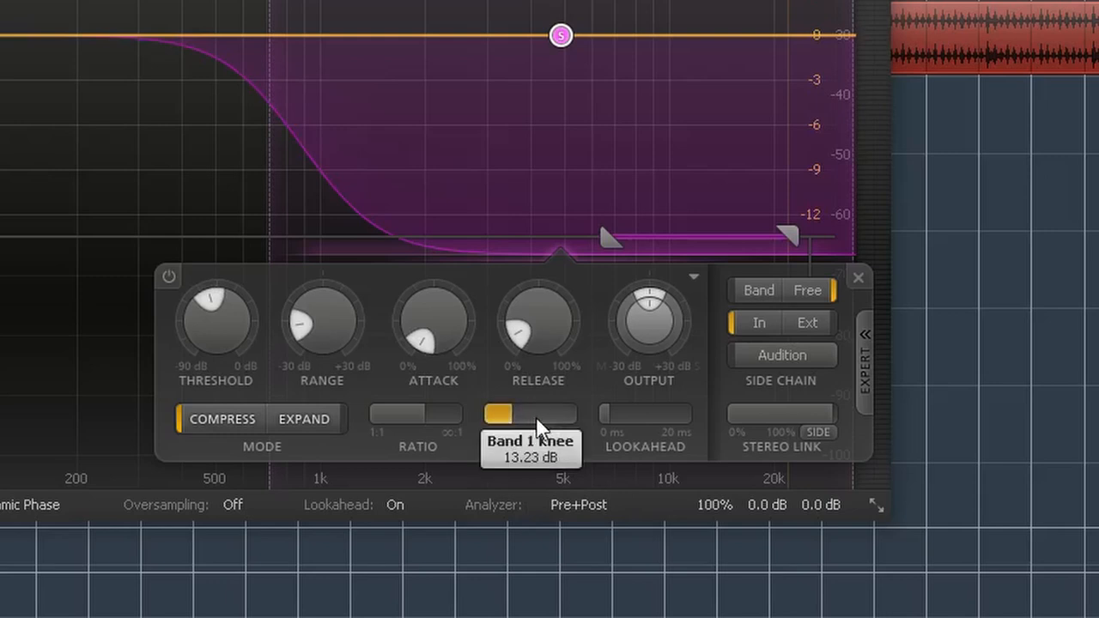